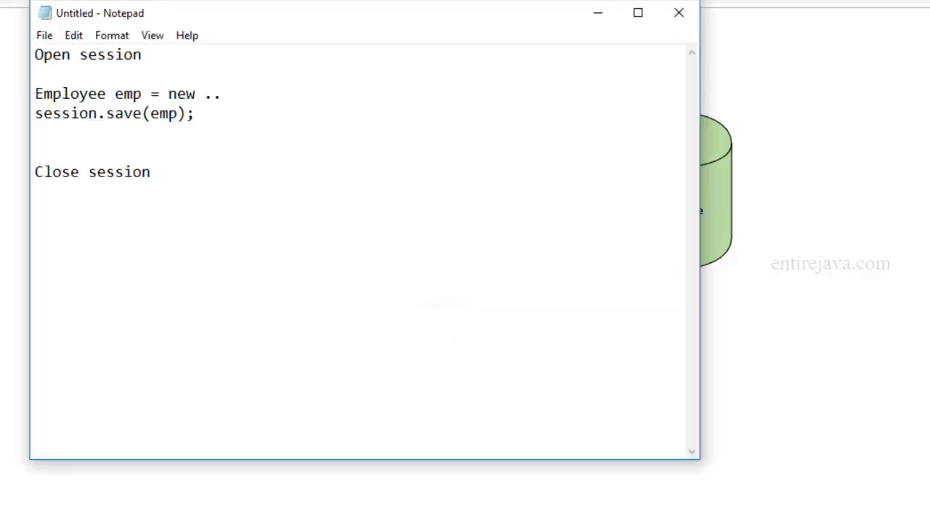
# Highlight the session.save(emp) and Employee emp = new lines to walk through them.
pyautogui.moveTo(134, 113); pyautogui.dragTo(195, 113)
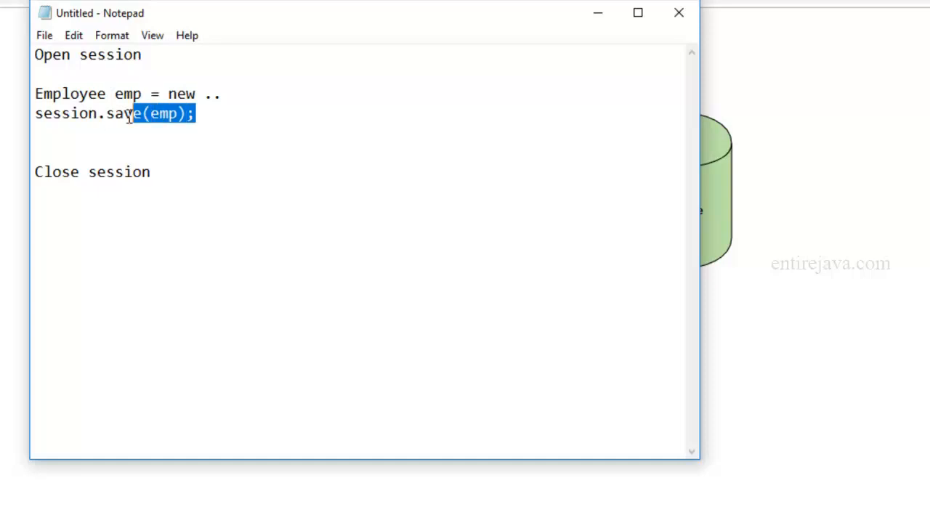
pyautogui.moveTo(133, 113); pyautogui.dragTo(34, 114)
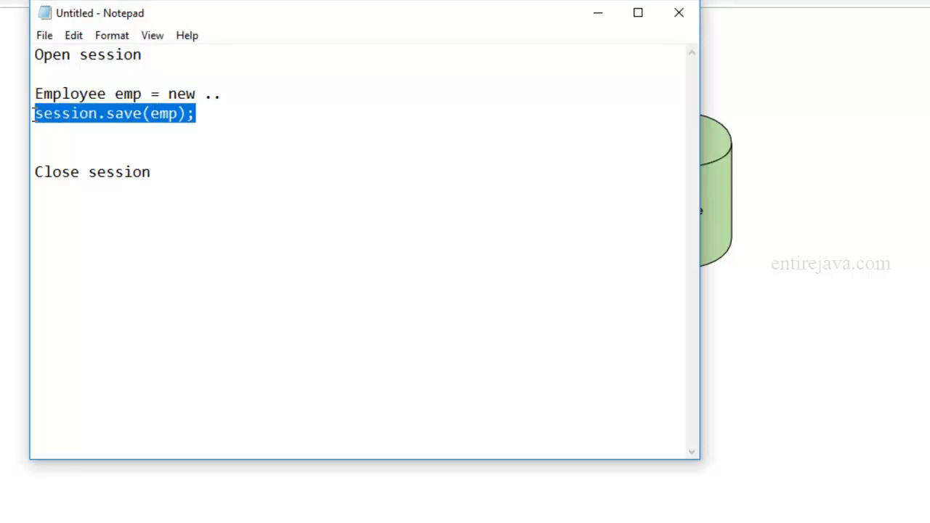
pyautogui.doubleClick(88, 55)
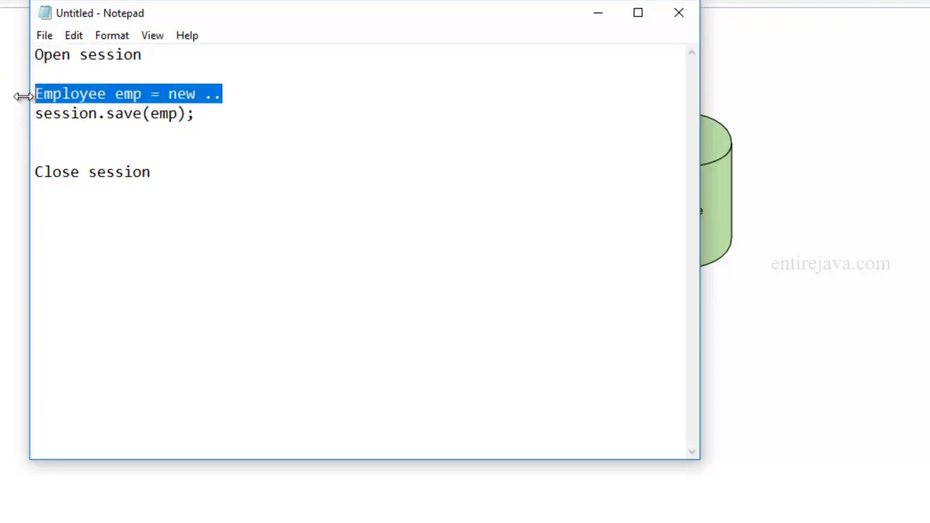
pyautogui.click(189, 113)
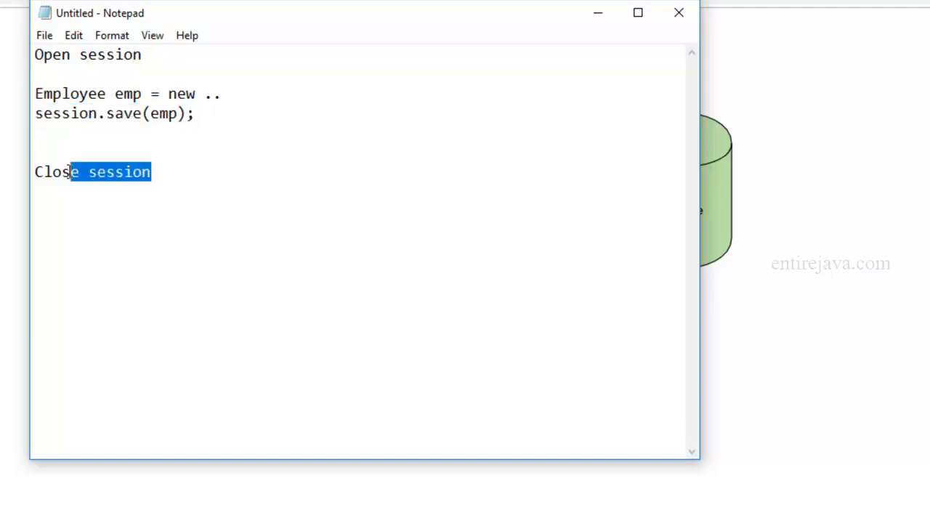
# Insert session.get(Employee.class,1l) before Close session and highlight the new line.
pyautogui.moveTo(73, 171); pyautogui.dragTo(35, 171)
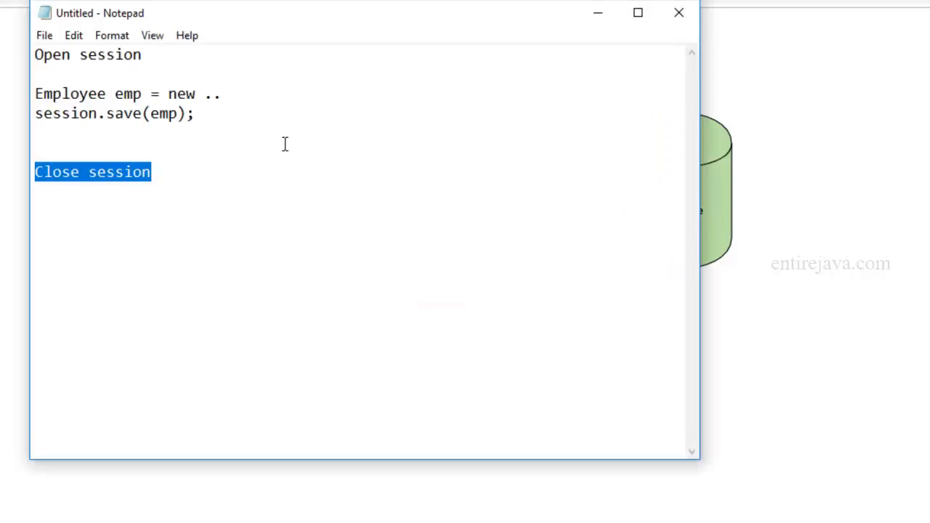
pyautogui.write('session.get(Employee.class,1l)')
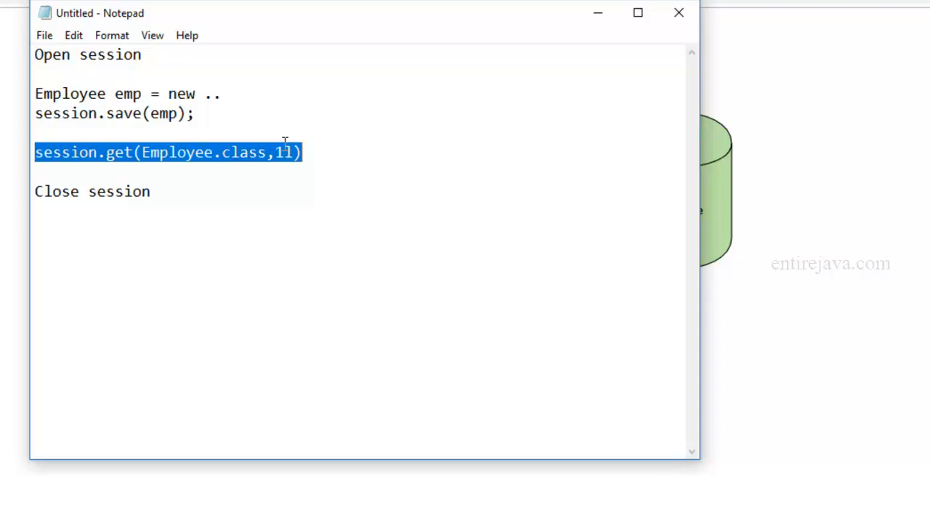
pyautogui.click(314, 152)
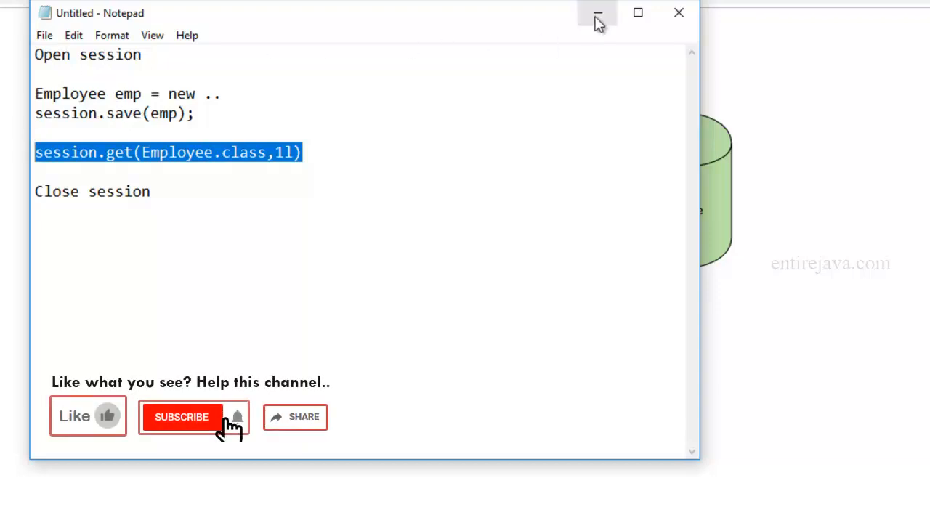
# Minimize Notepad to reveal the First Level Cache diagram with sessions and database.
pyautogui.click(596, 13)
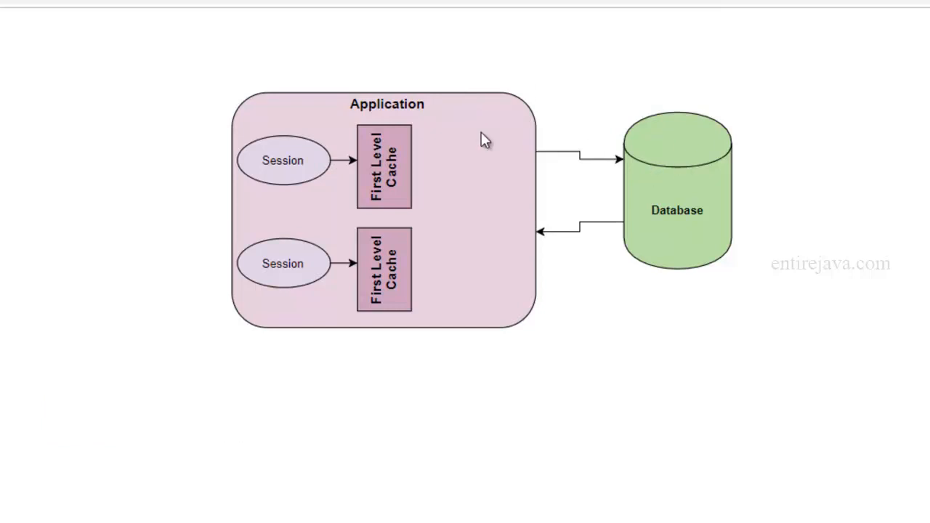
pyautogui.moveTo(345, 173)
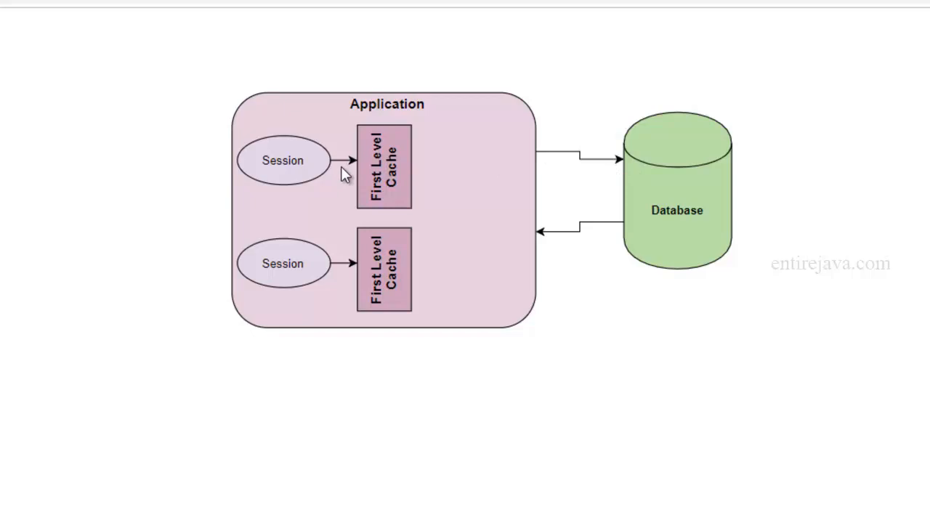